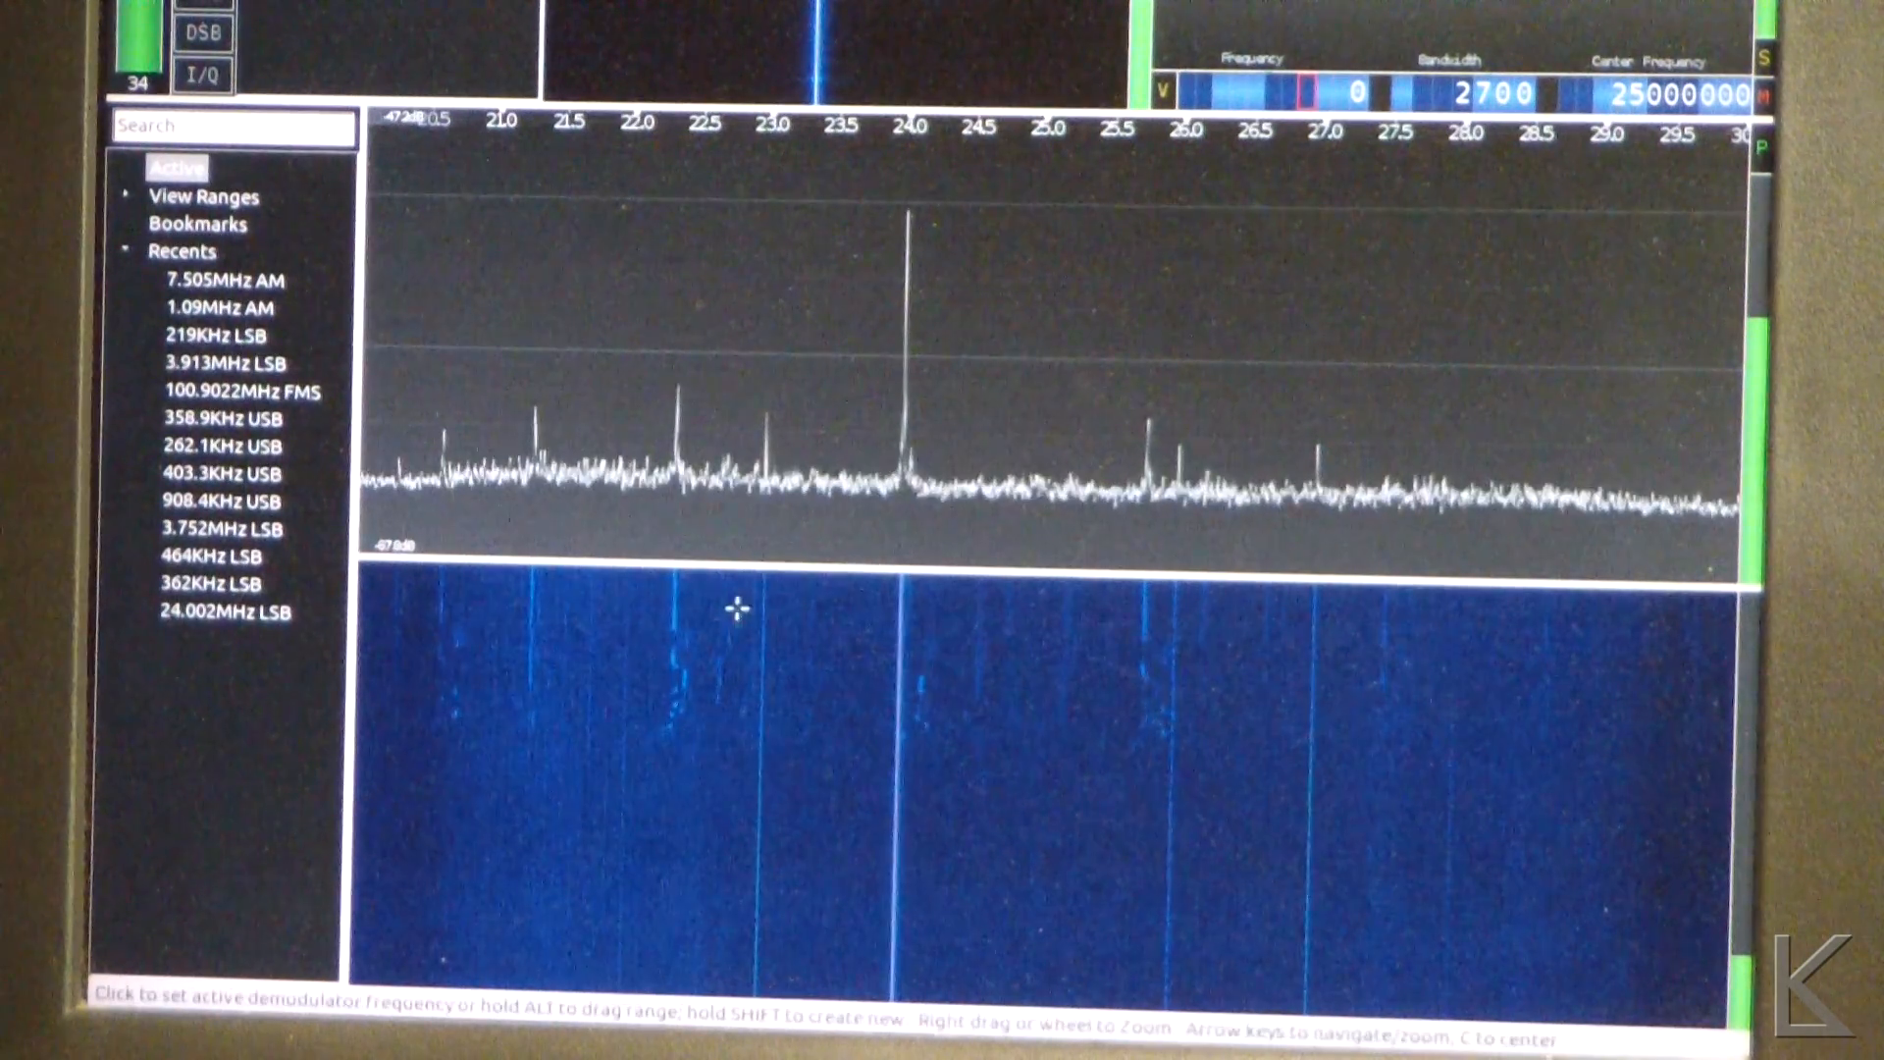
Tune the demodulator in turn to the noise spikes near 1.77, 2.55 and 3.07 MHz on the waterfall.
left_click(677, 596)
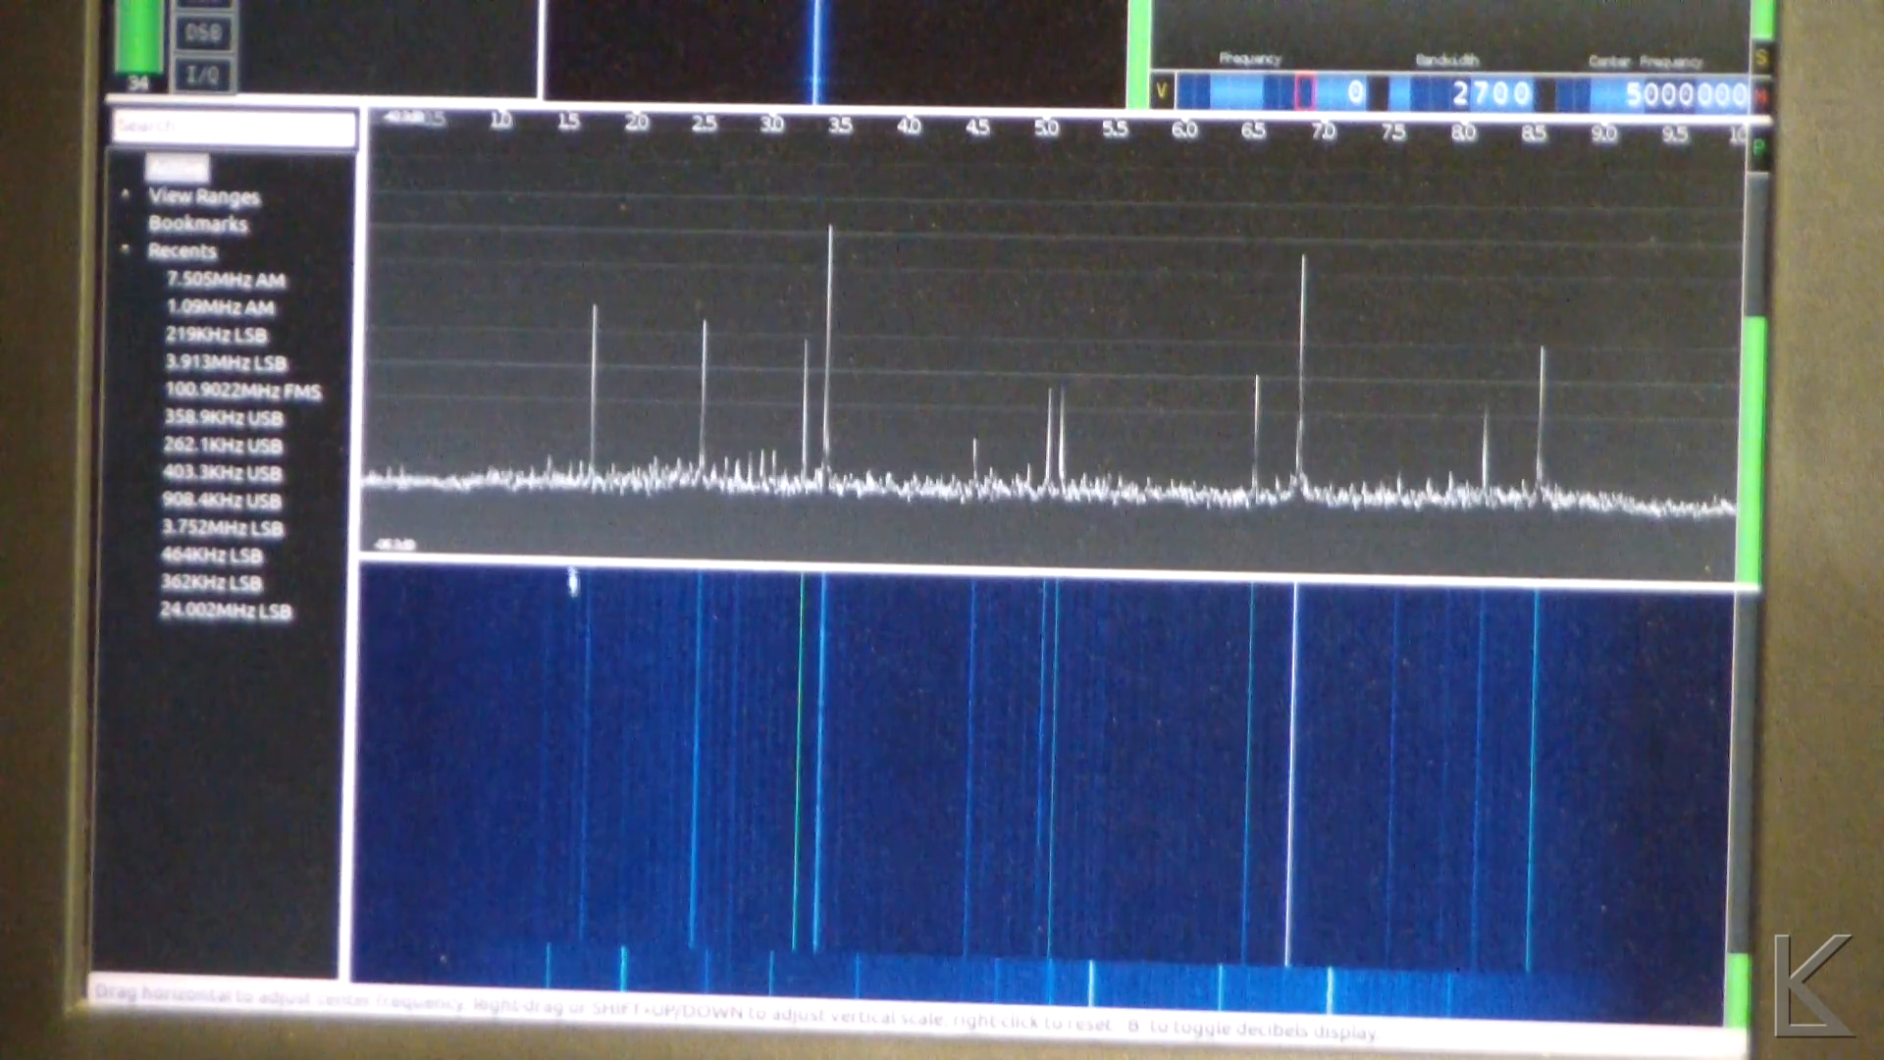
left_click(577, 612)
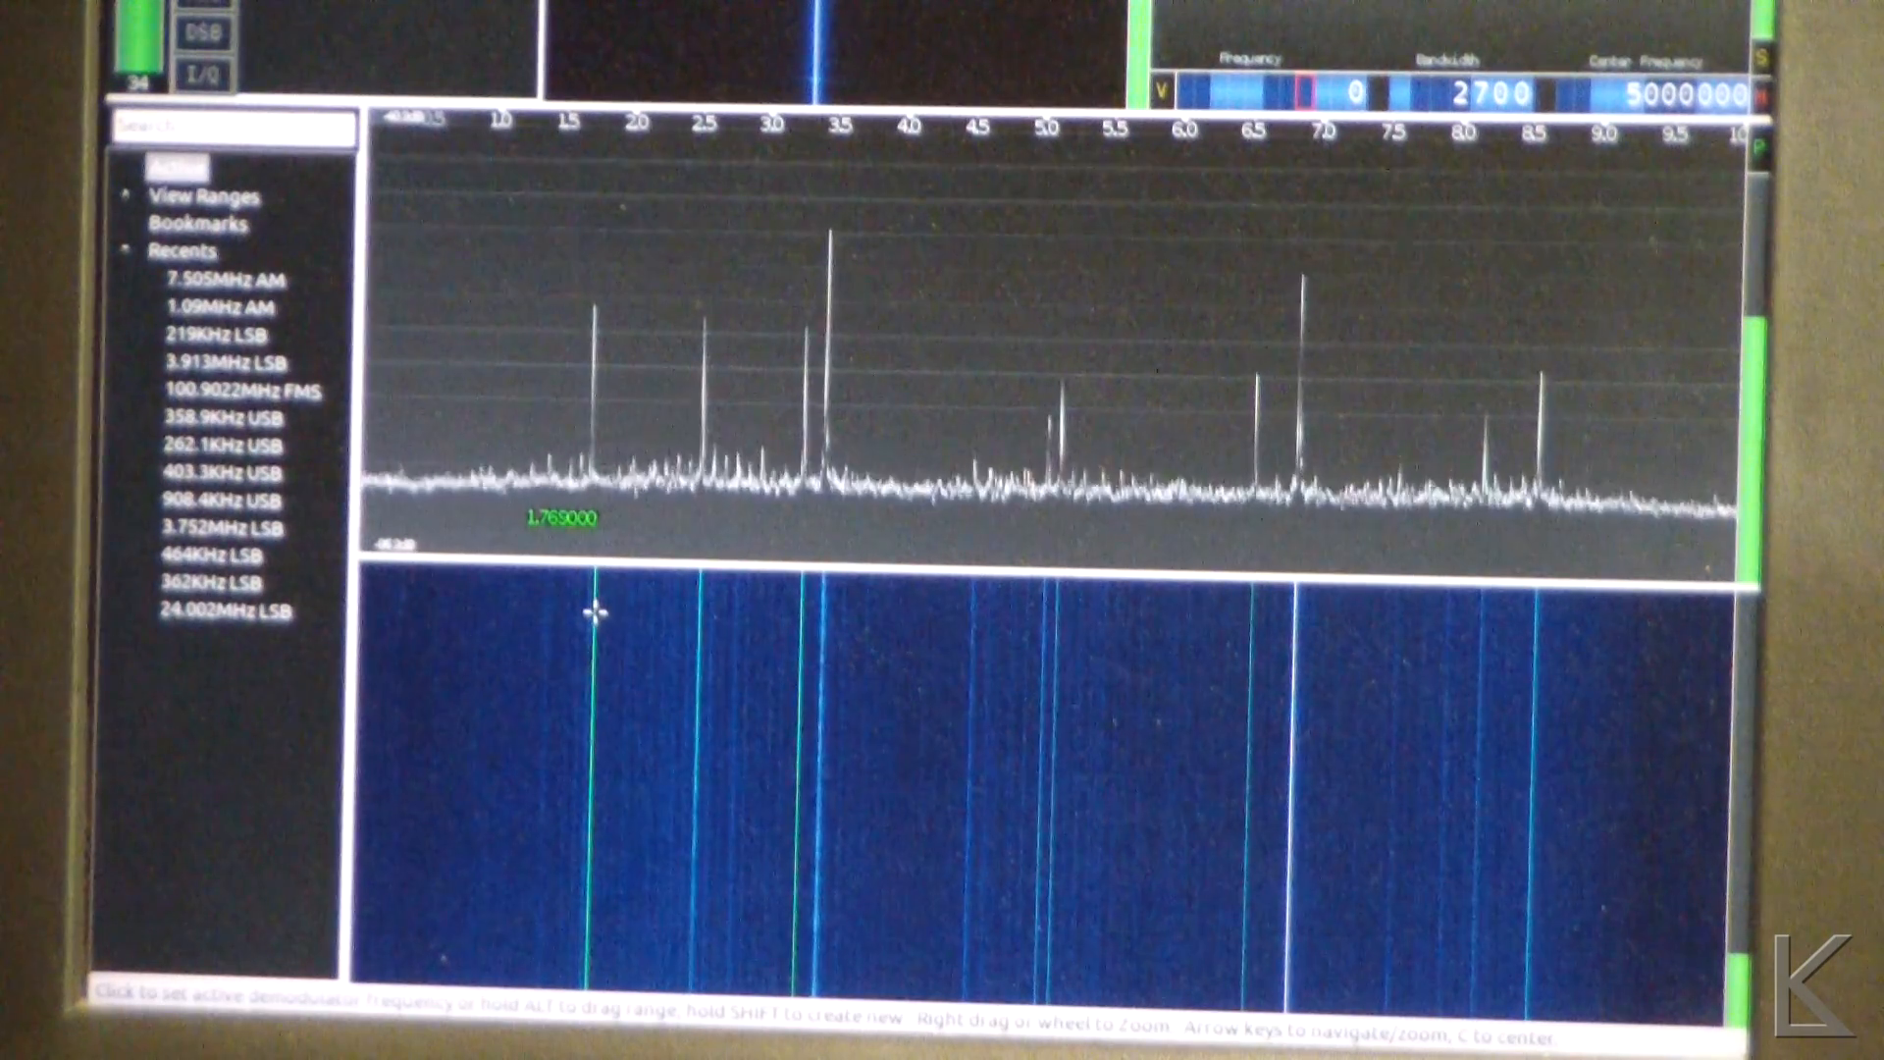
left_click(679, 618)
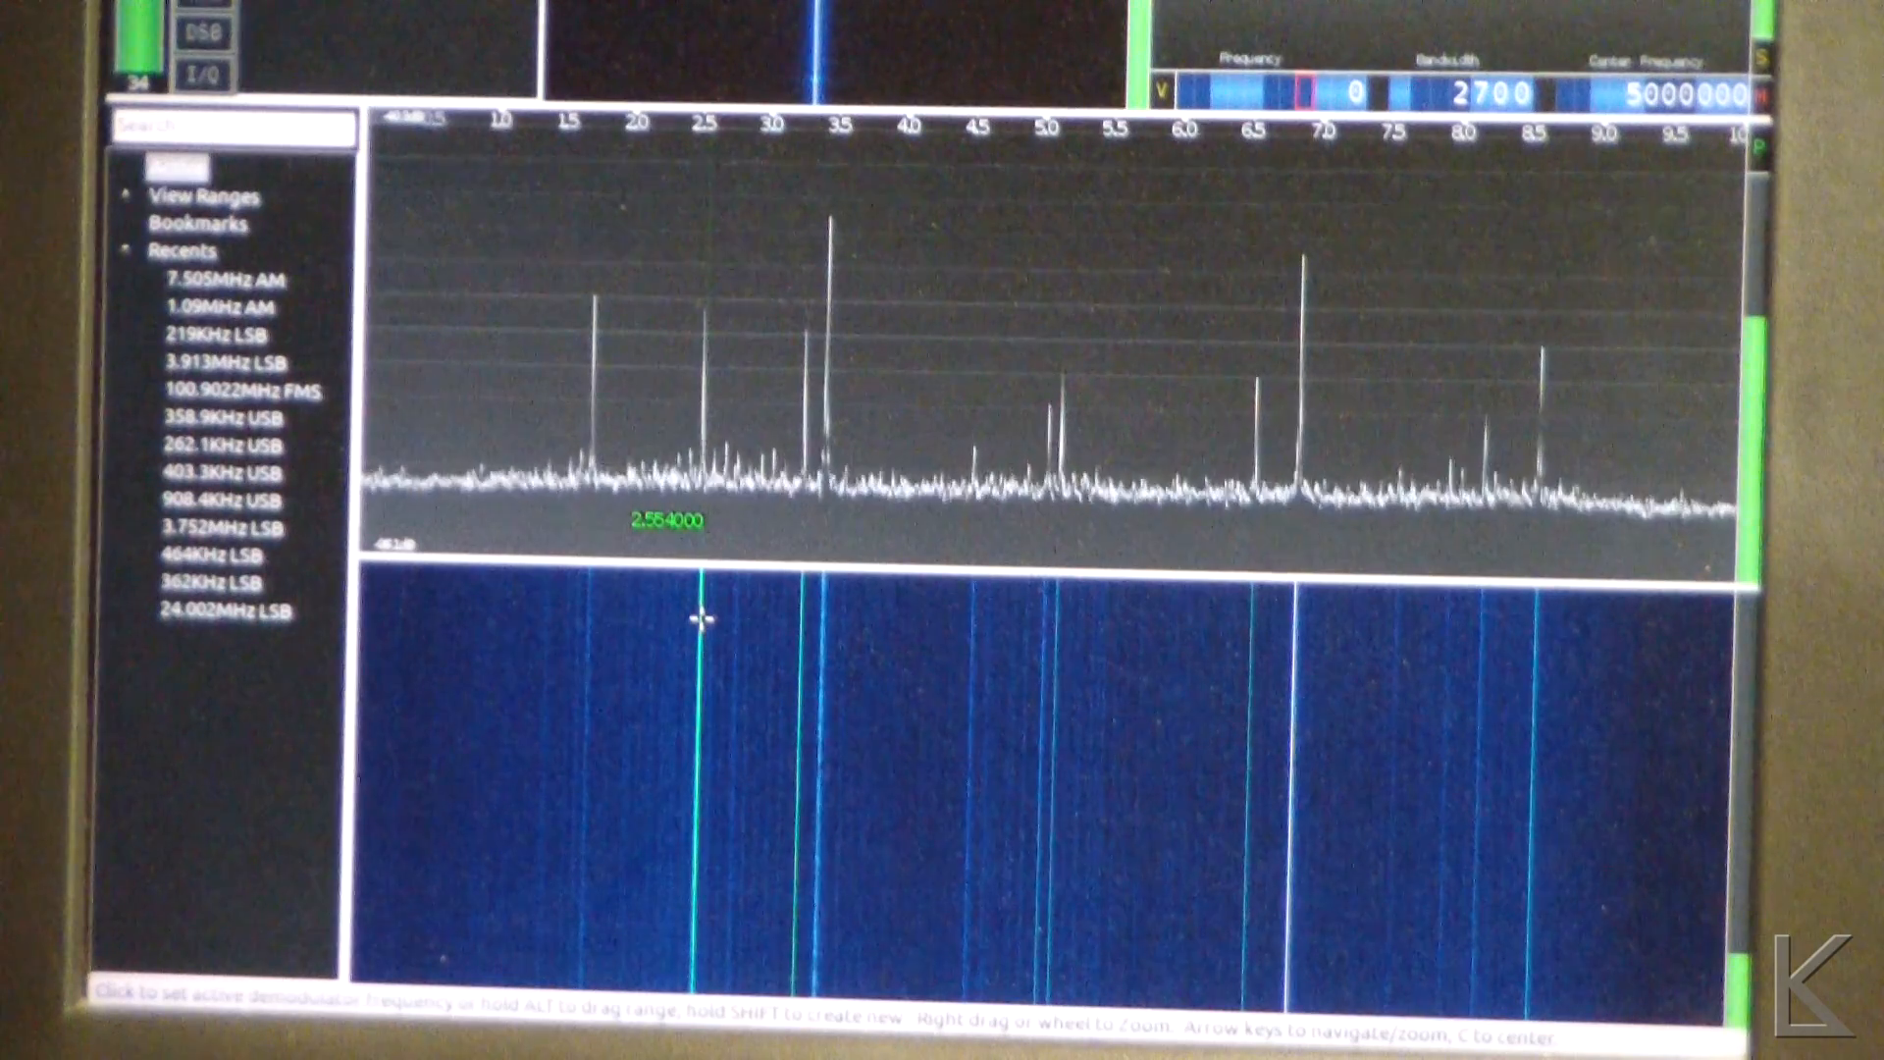
left_click(775, 624)
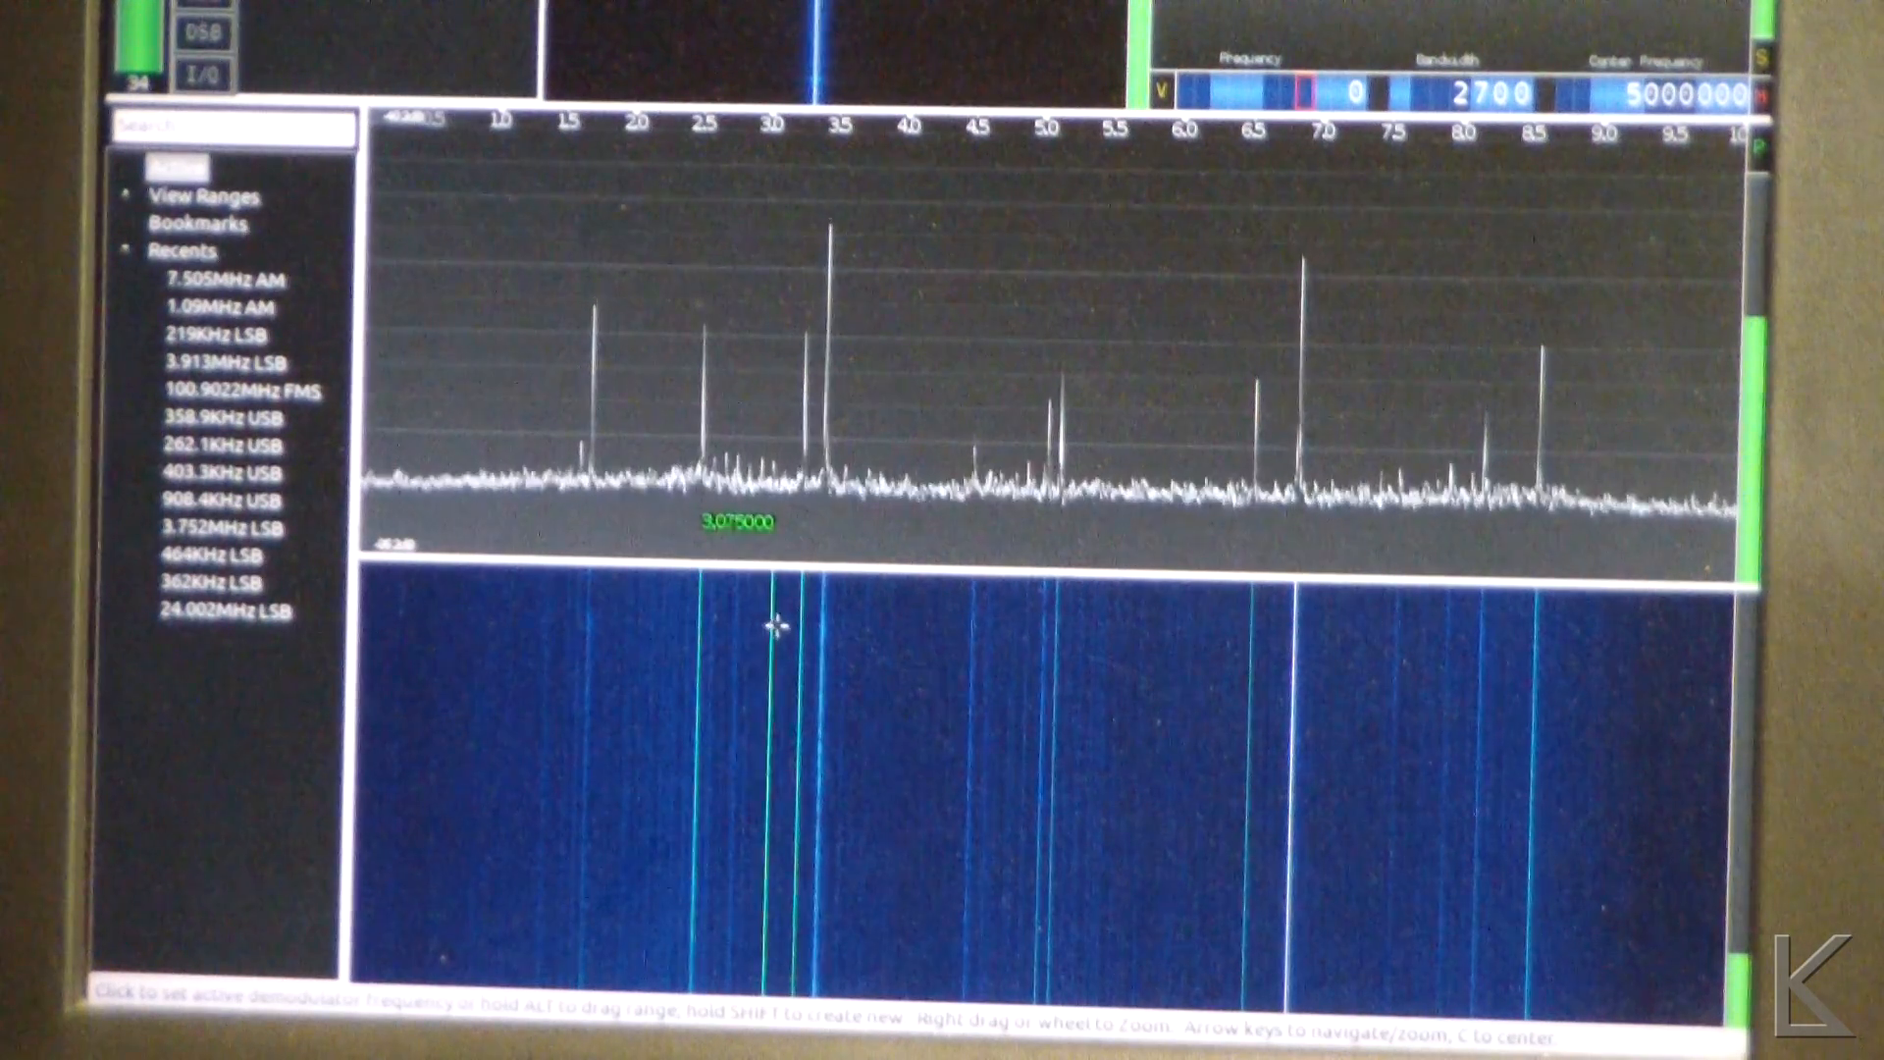